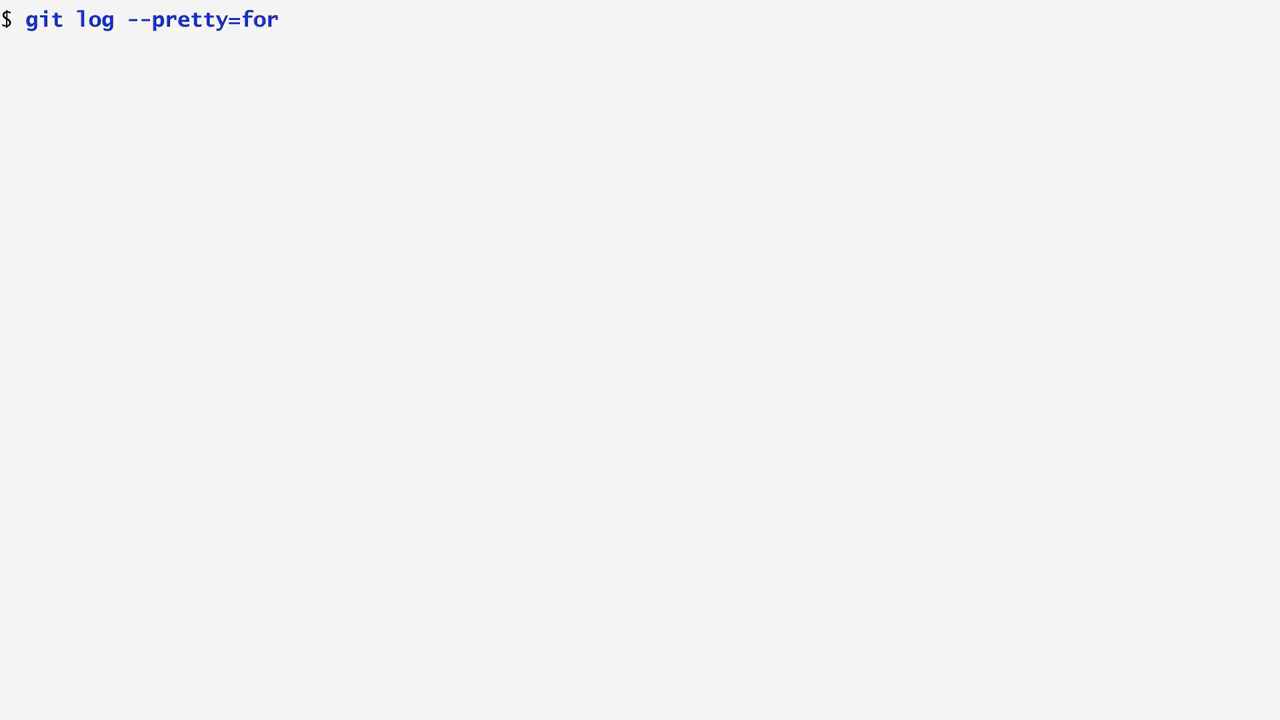
text(mat:%aD FreeBSD)
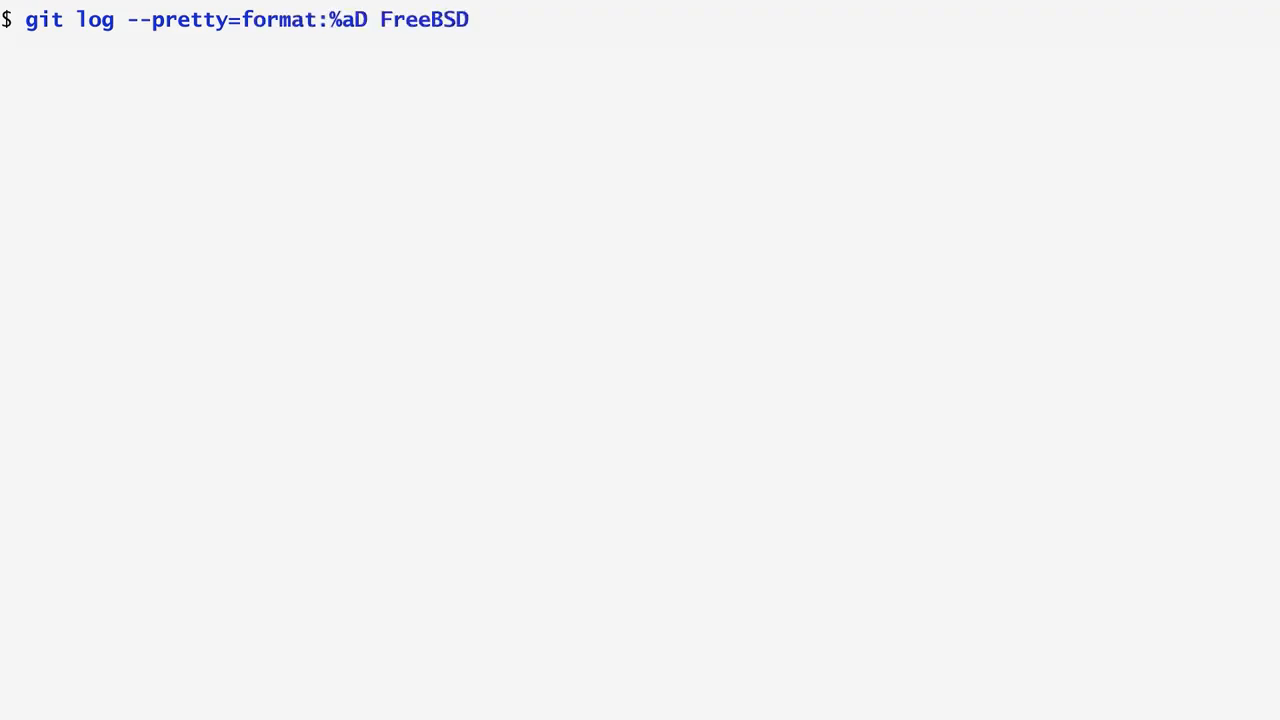
text(-release/10.0.)
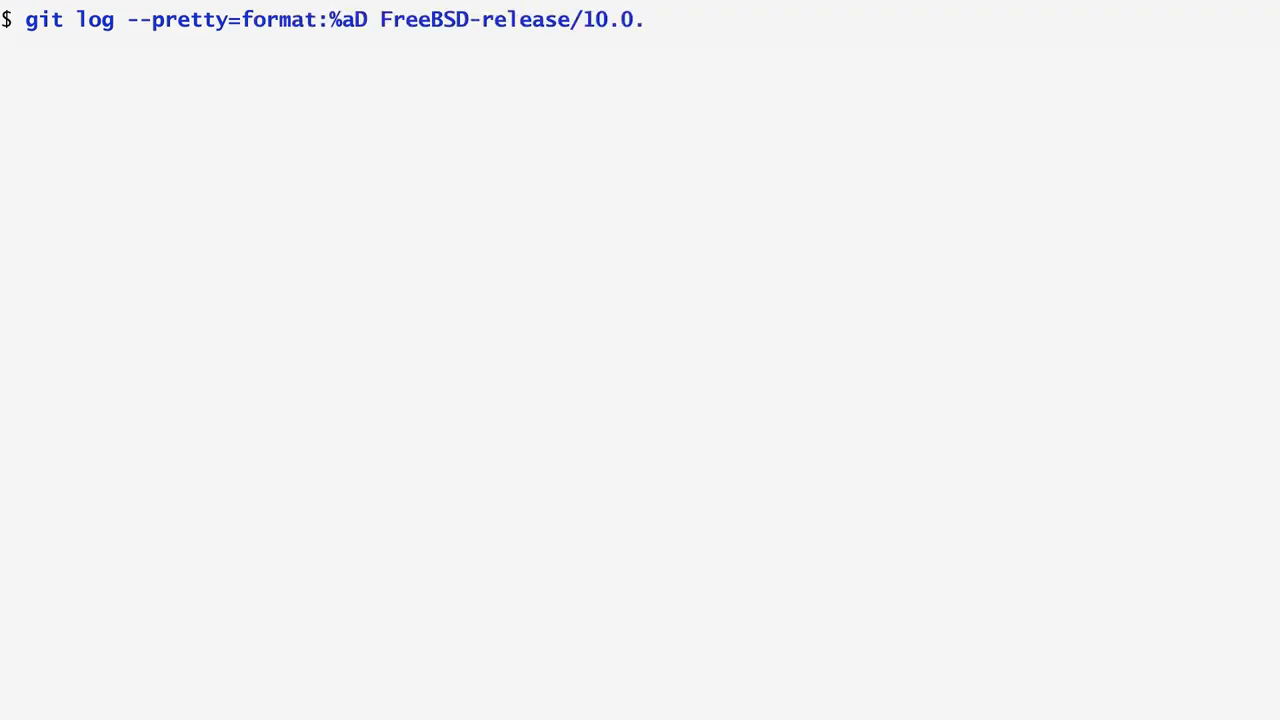